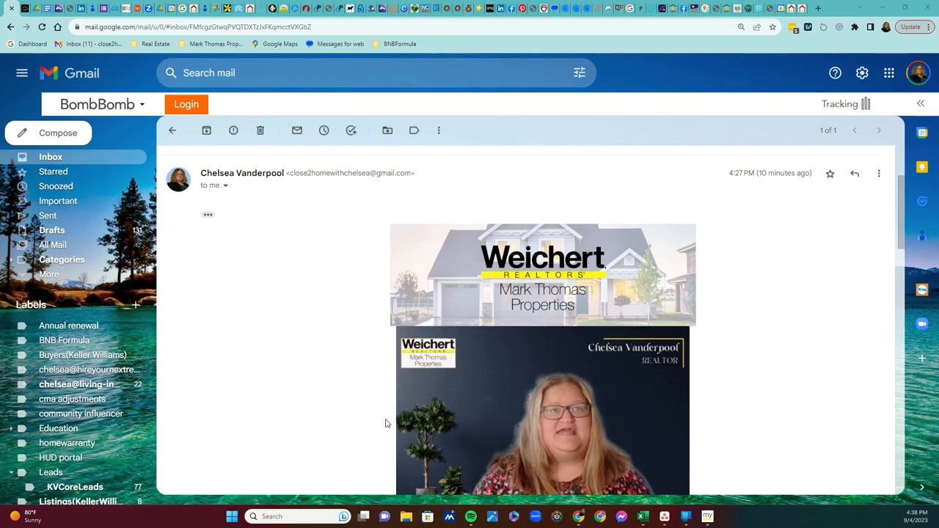
scroll("down", 3)
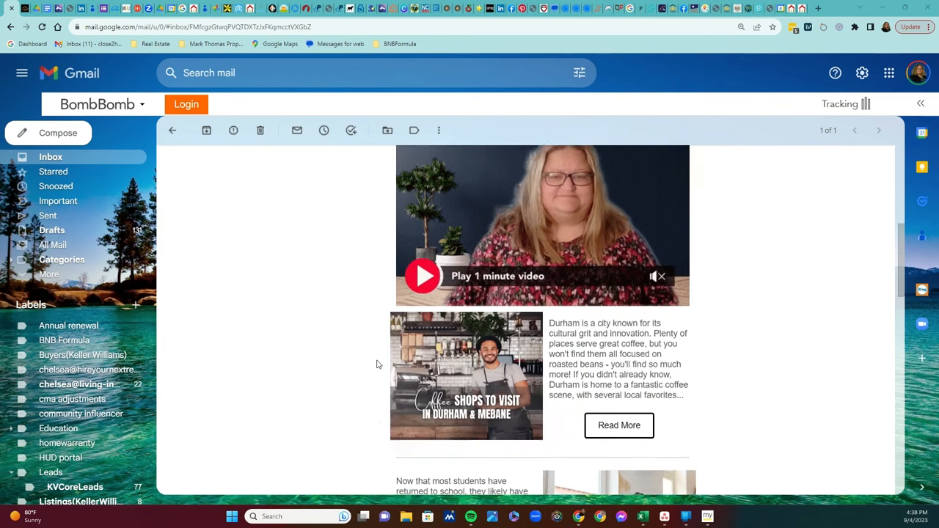
scroll("down", 3)
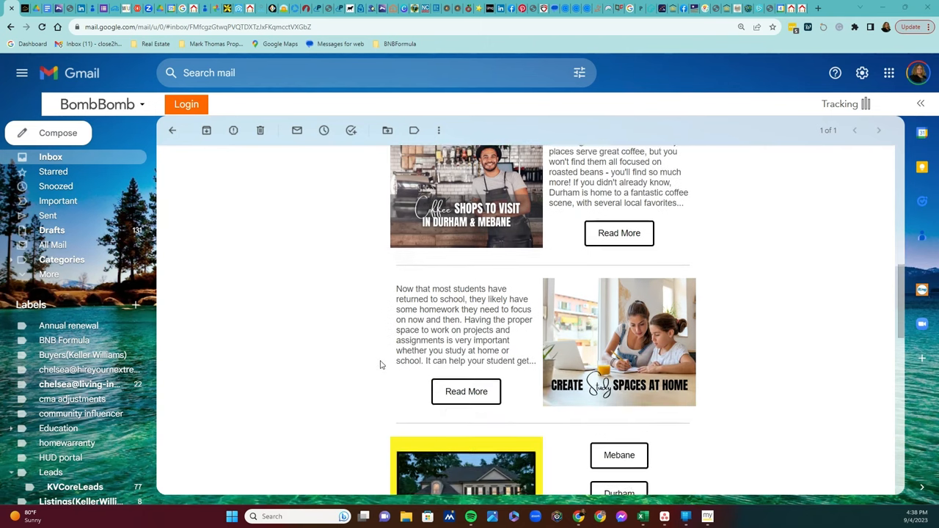
scroll("down", 3)
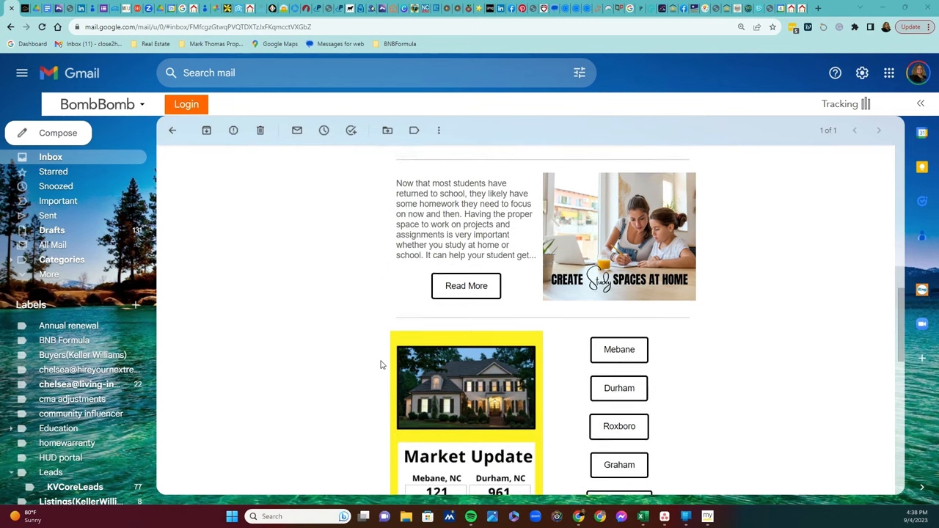
scroll("down", 3)
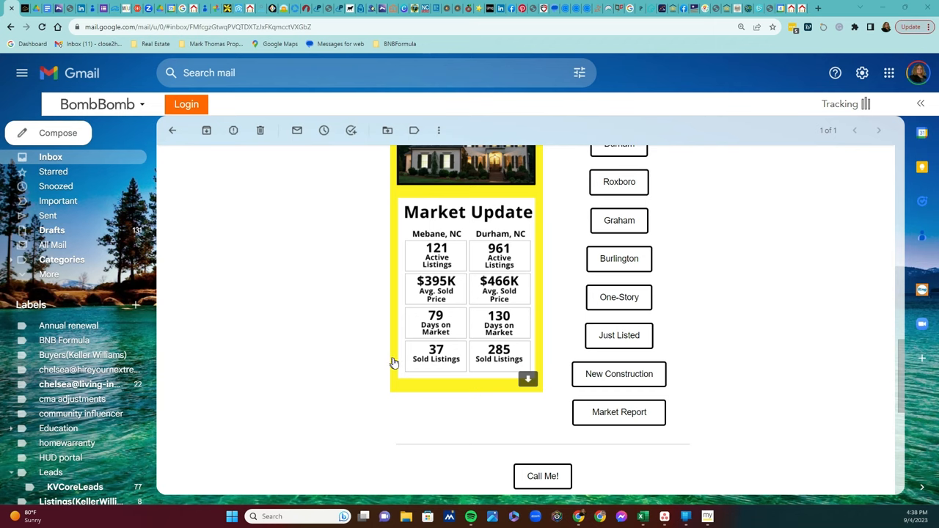
mouse_move(390, 364)
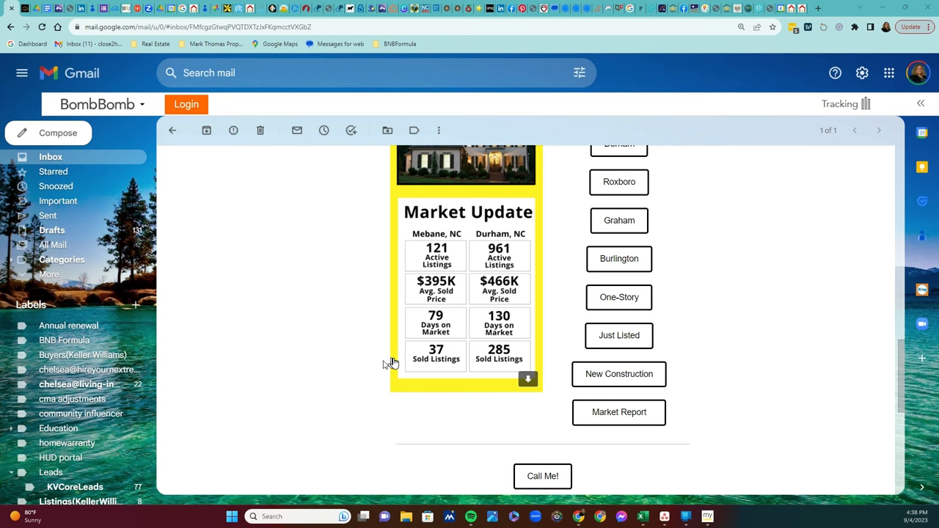
mouse_move(393, 361)
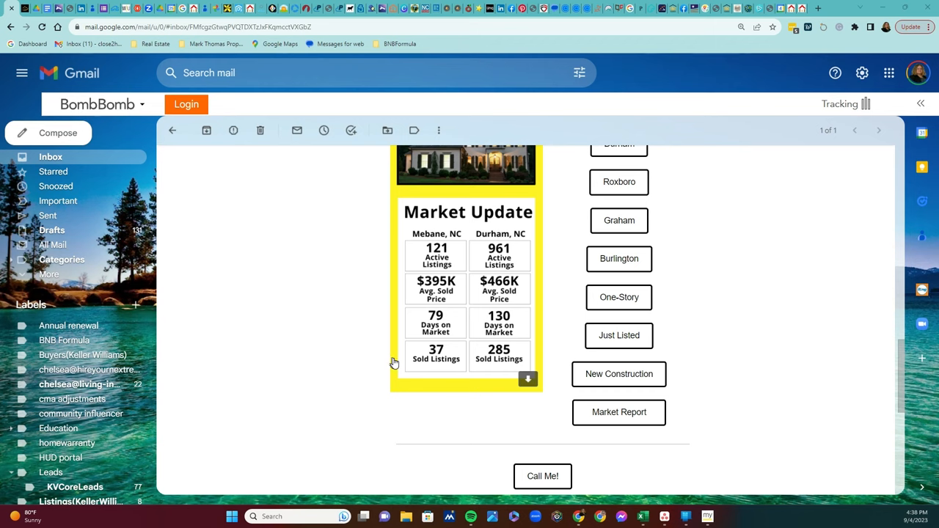
mouse_move(393, 364)
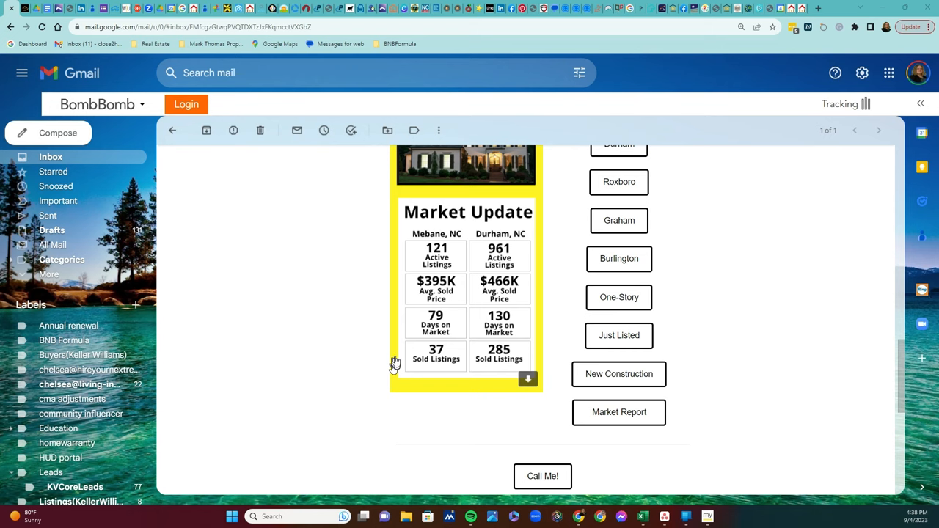
scroll("down", 3)
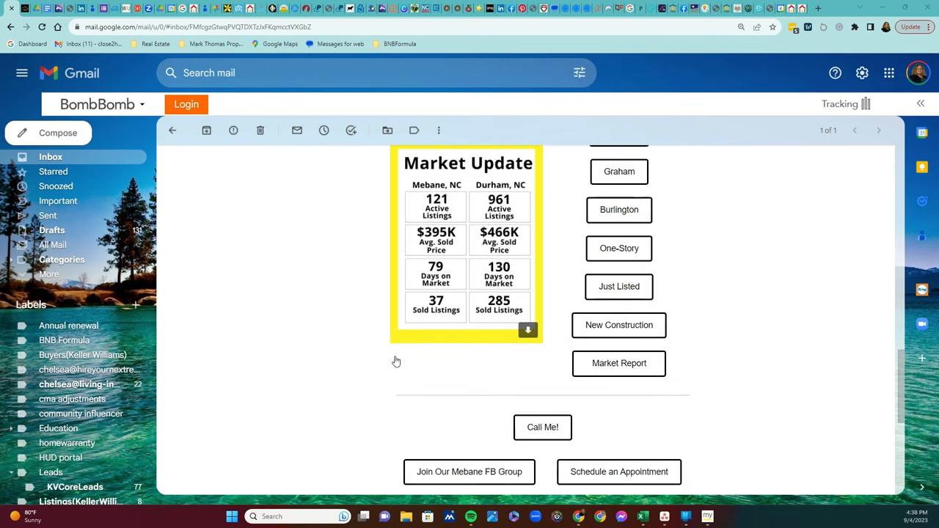
scroll("down", 3)
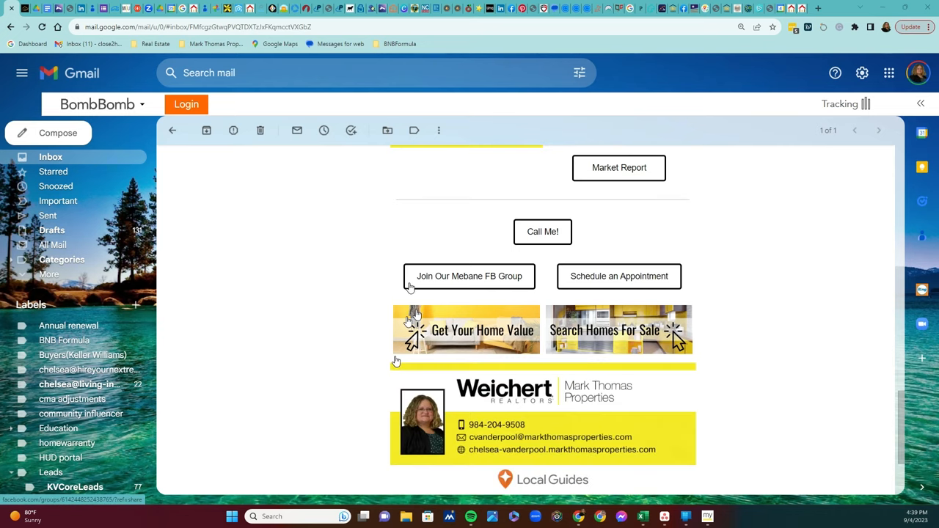
scroll("down", 3)
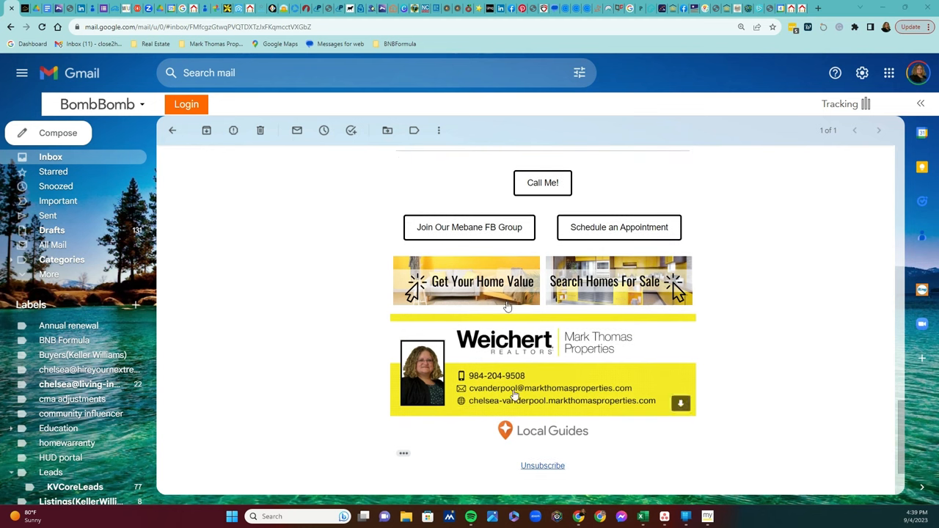
mouse_move(496, 396)
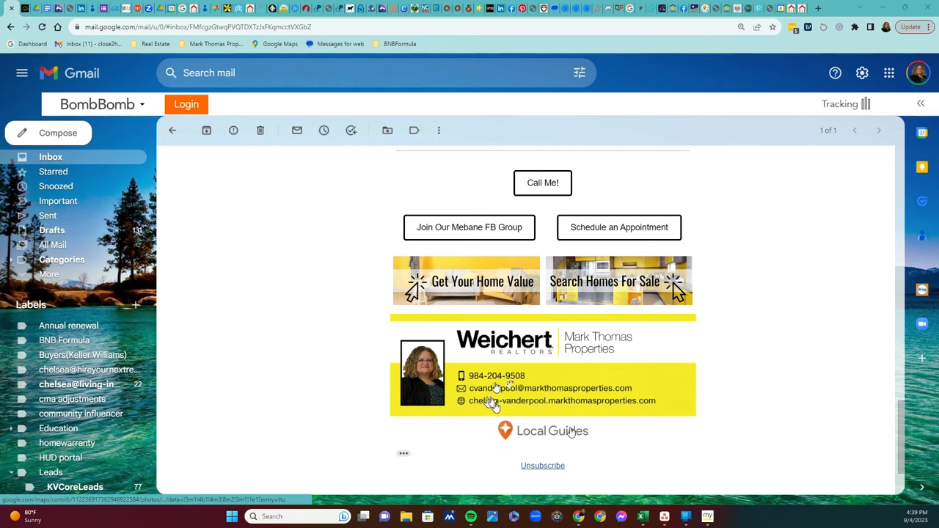
scroll("down", 3)
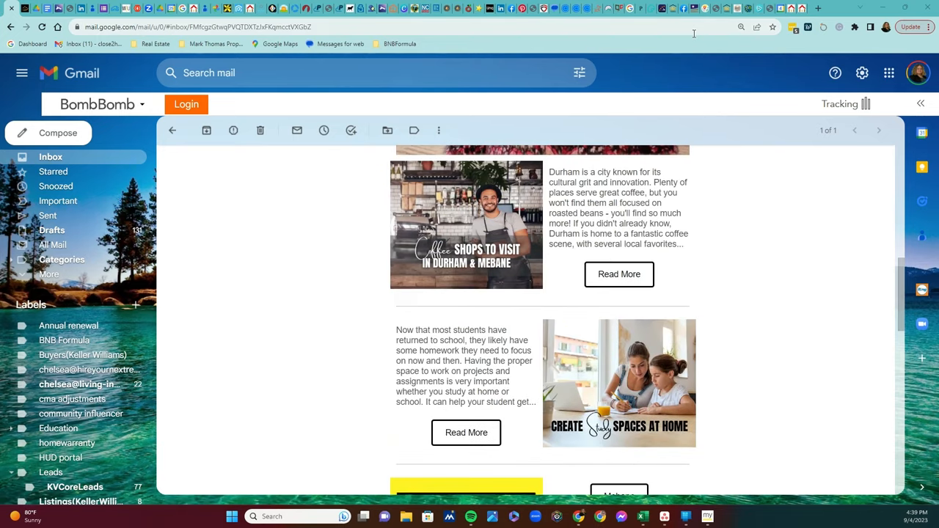
mouse_move(740, 24)
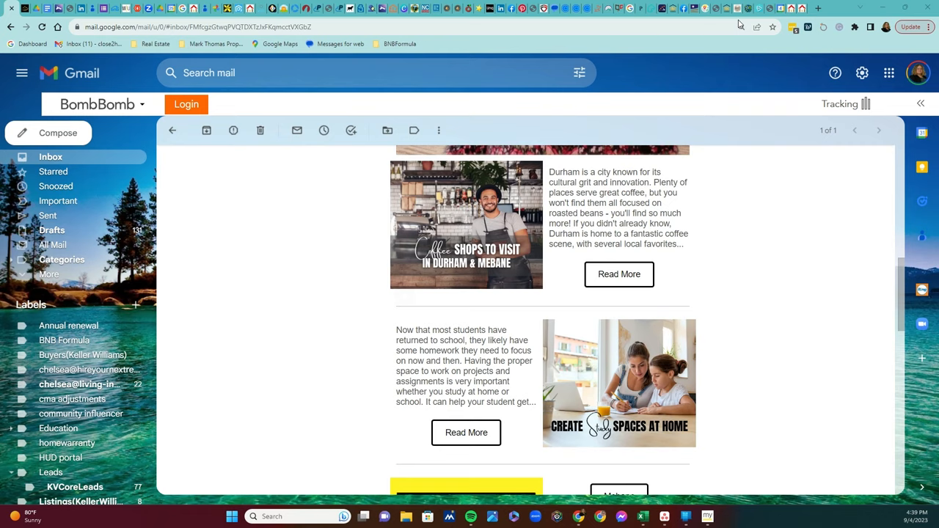